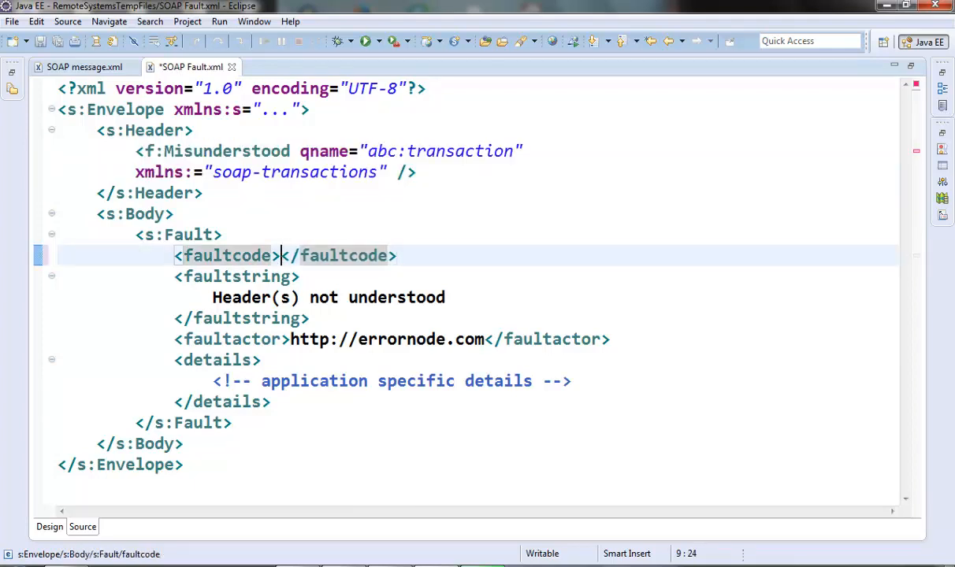
# Enter server.resource as the faultcode value in SOAP Fault.xml
pyautogui.write('server.r')
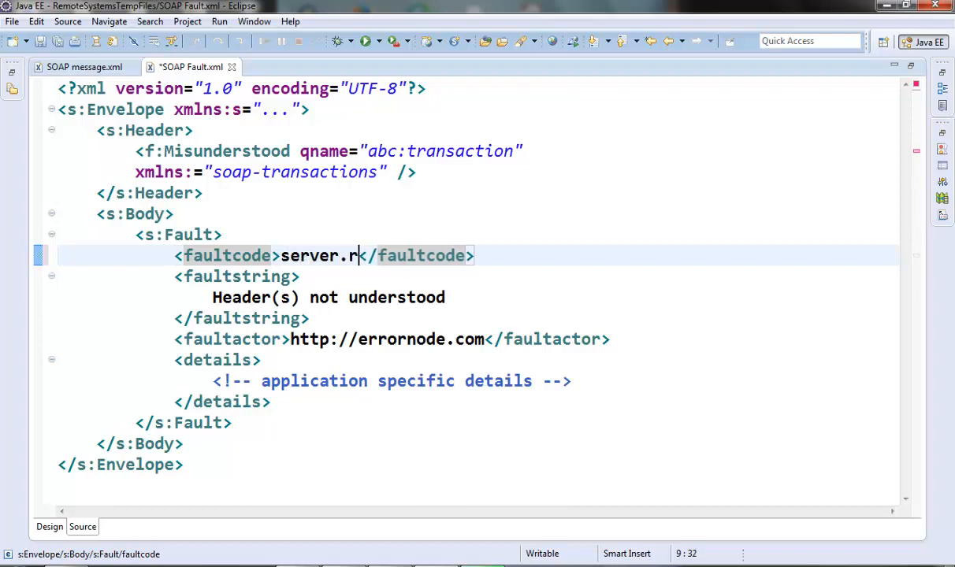
pyautogui.write('eso')
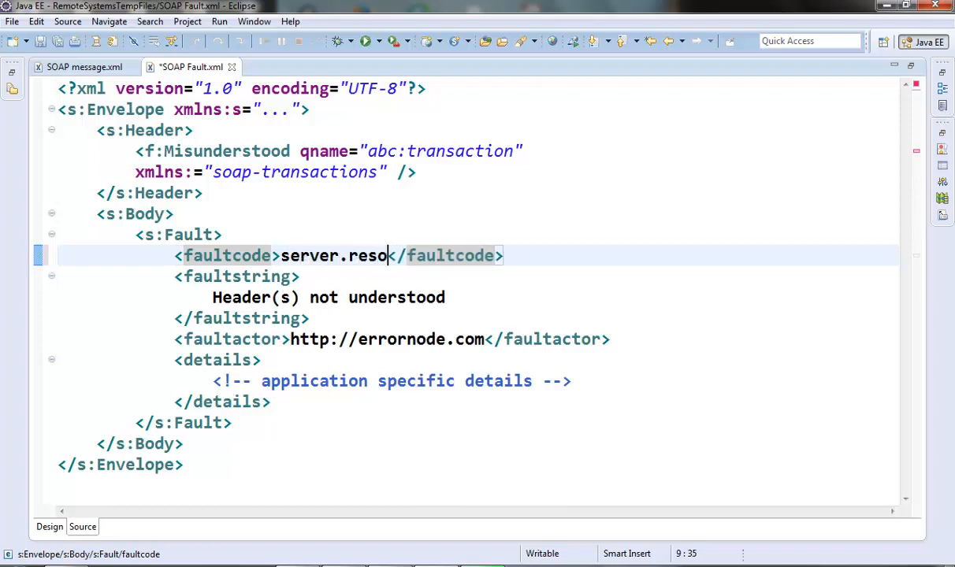
pyautogui.write('urce')
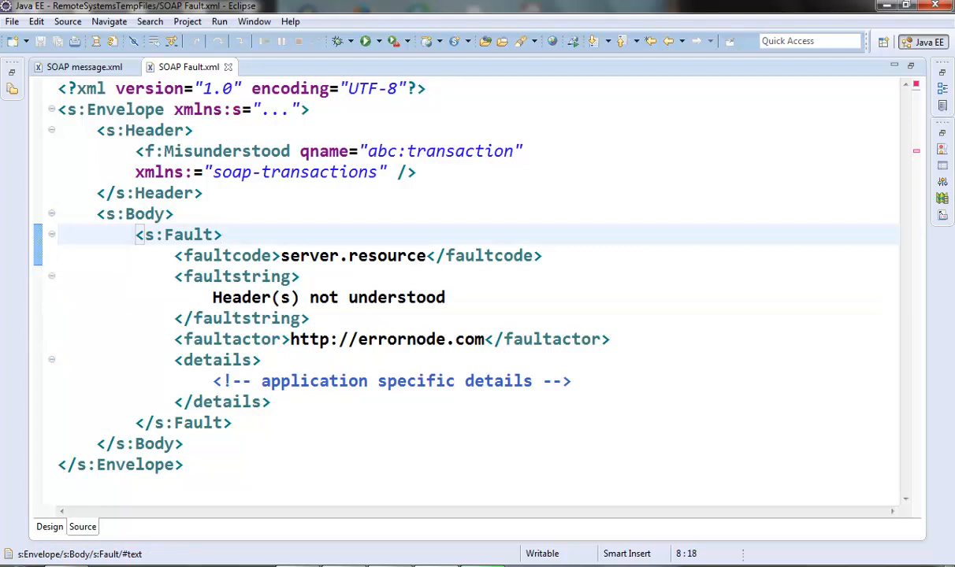
# Add xmlns:xyz="myCustomFauls" to the s:Fault element after its tag name
pyautogui.click(223, 235)
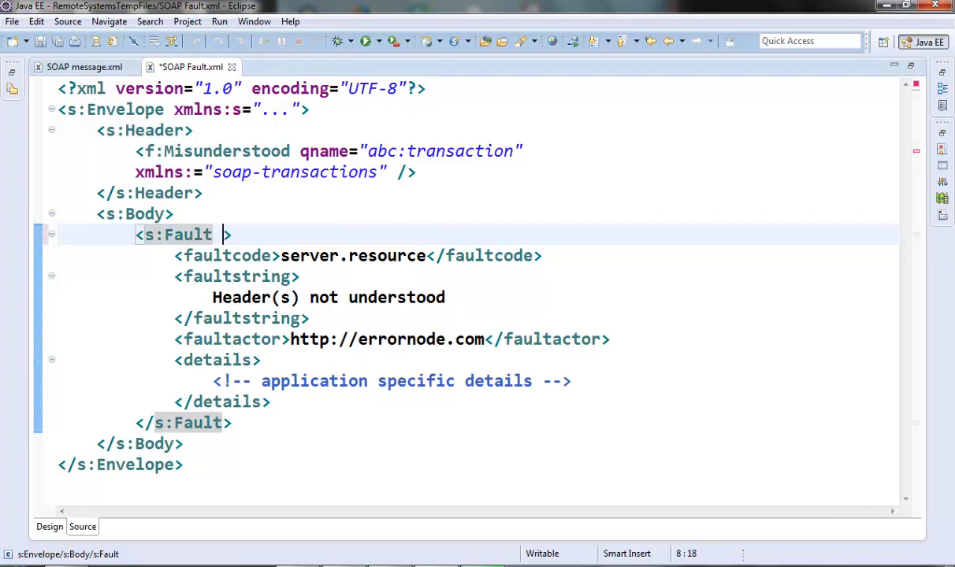
pyautogui.write('xmlns:xy')
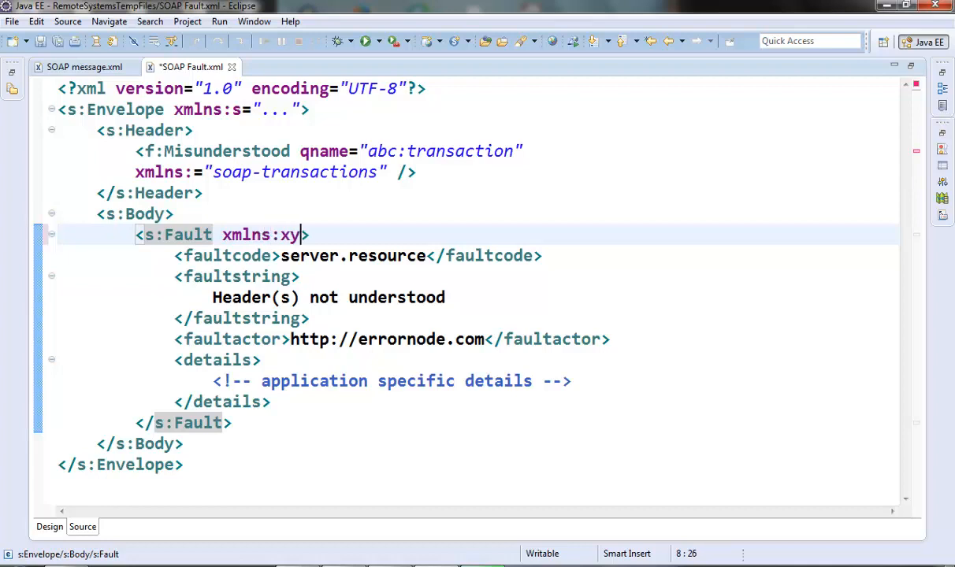
pyautogui.write('z=')
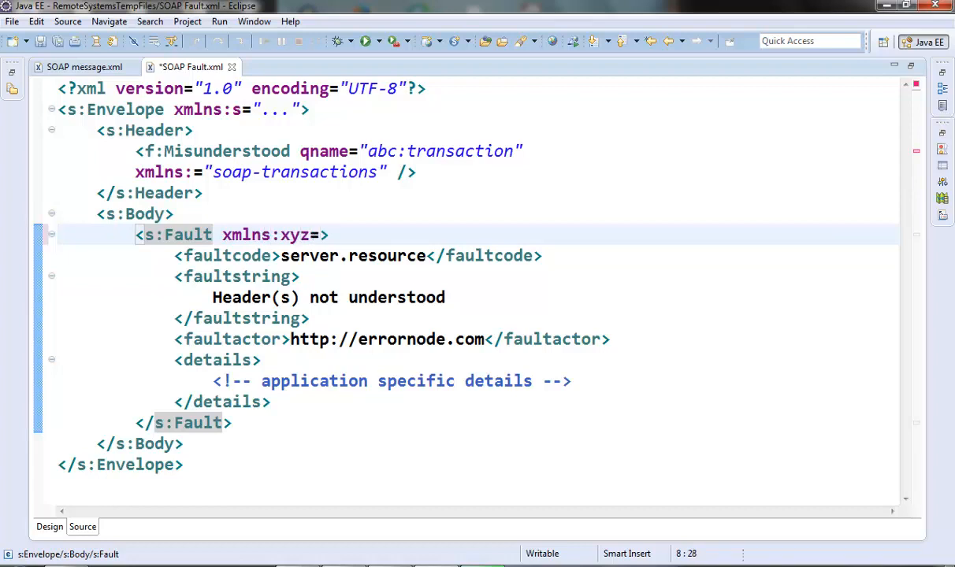
pyautogui.write('my"')
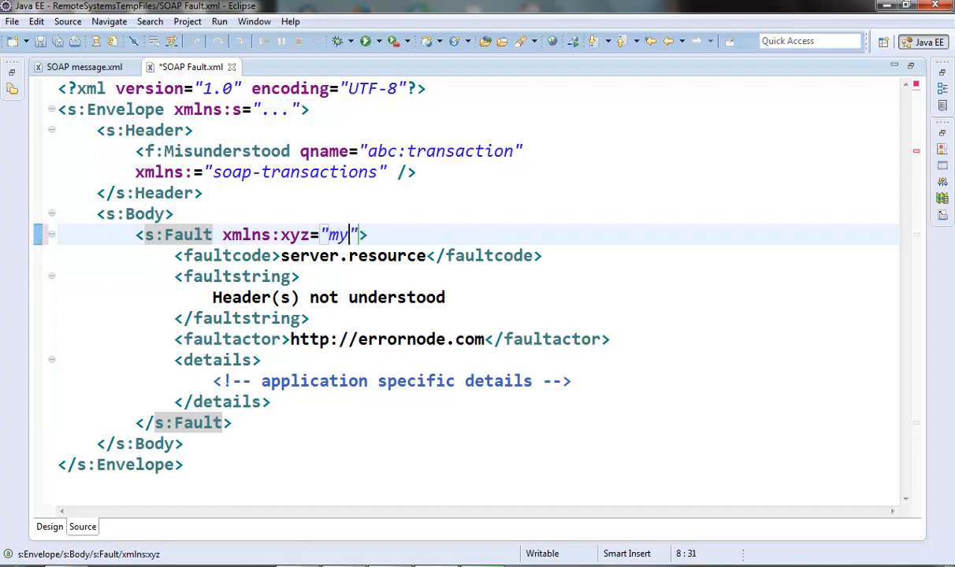
pyautogui.write('CustomFauls')
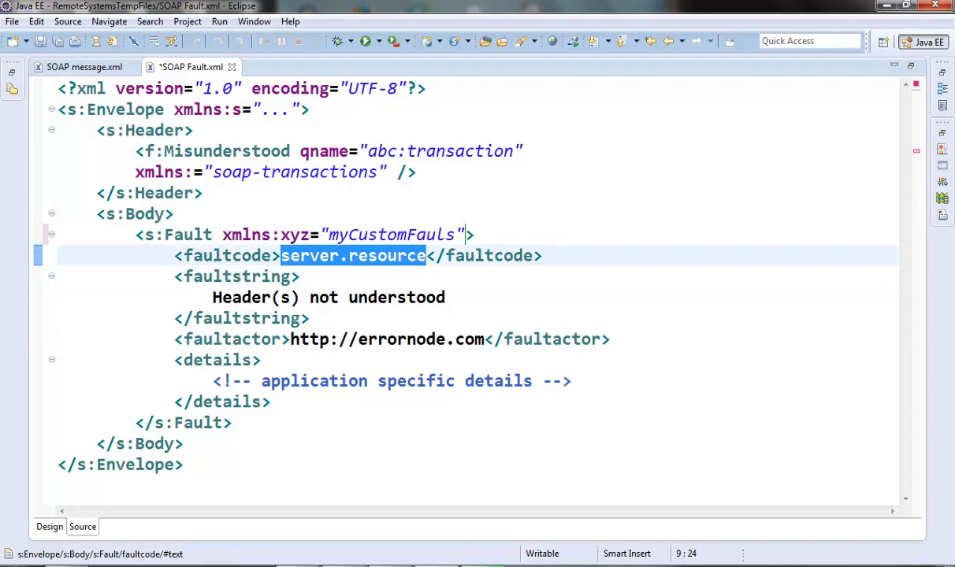
# Change the faultcode to xyz:CustomFault and save SOAP Fault.xml with Ctrl+S
pyautogui.write('xy')
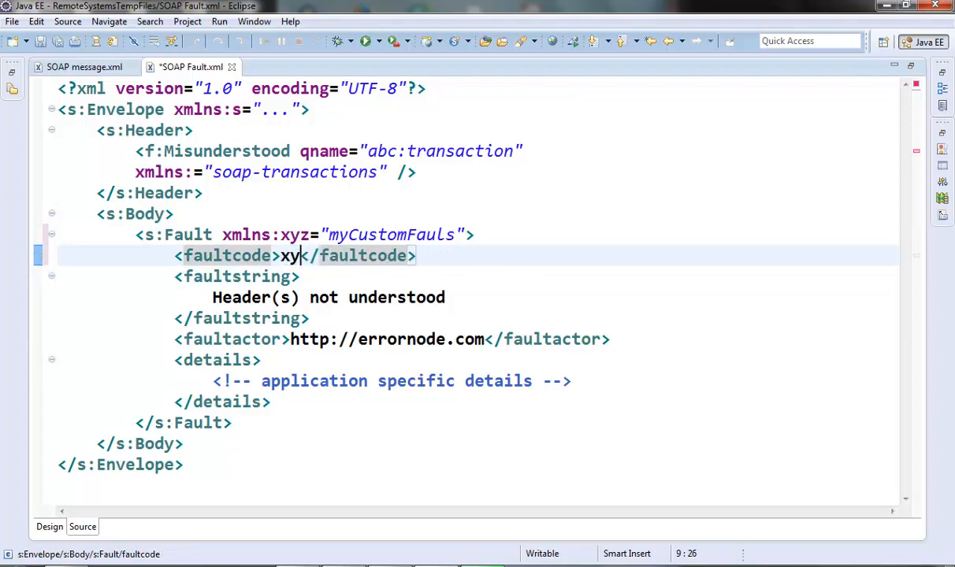
pyautogui.write('z:')
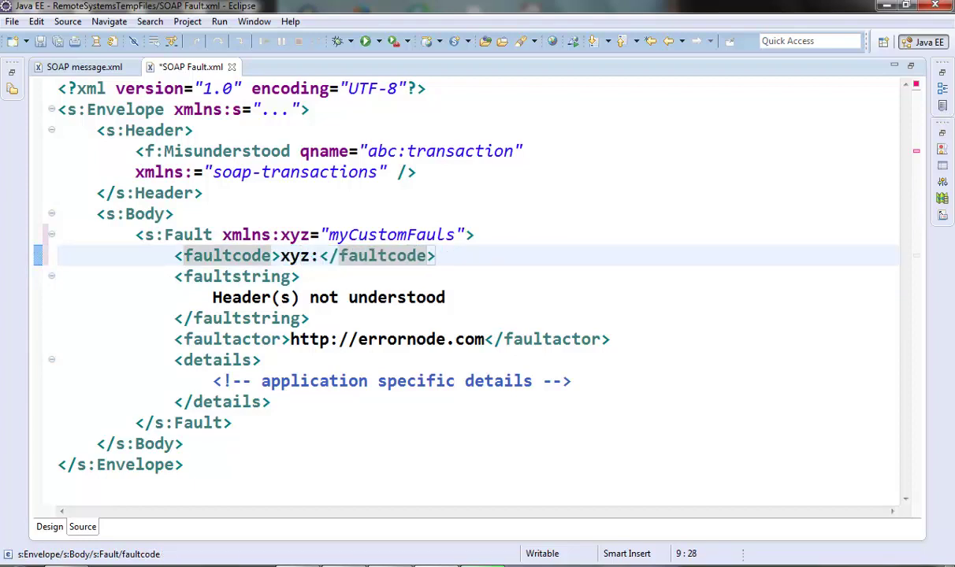
pyautogui.write('Cus')
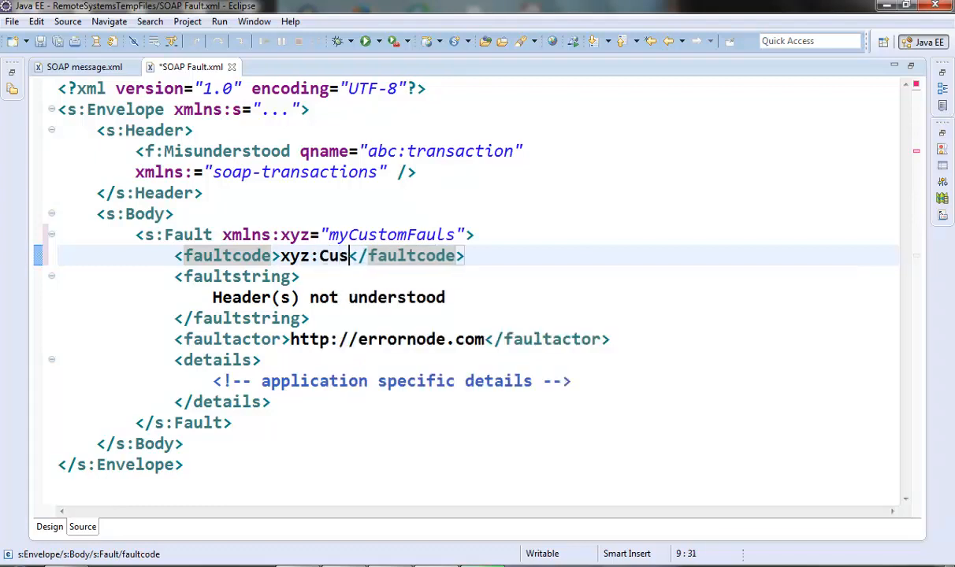
pyautogui.write('tomFault')
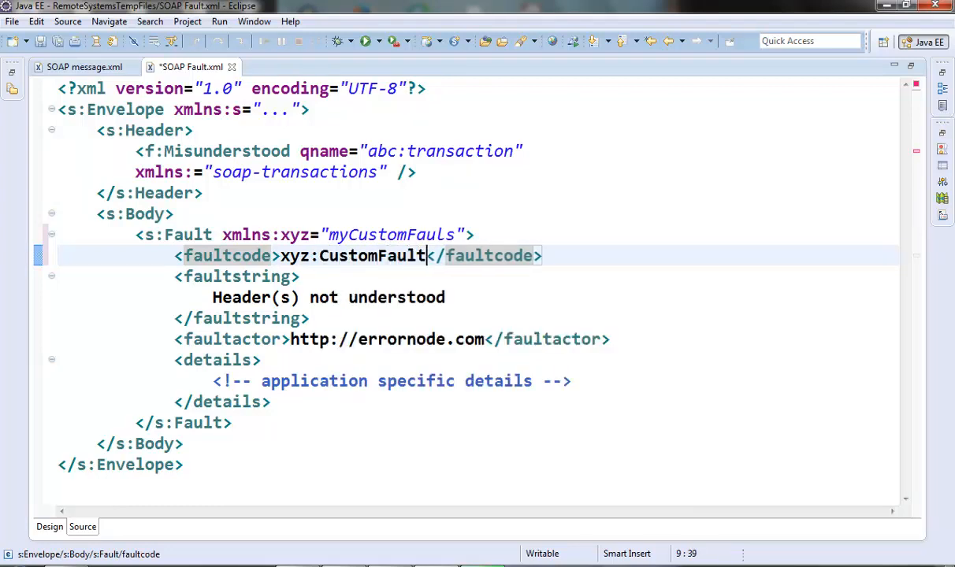
pyautogui.press('ctrl+s')
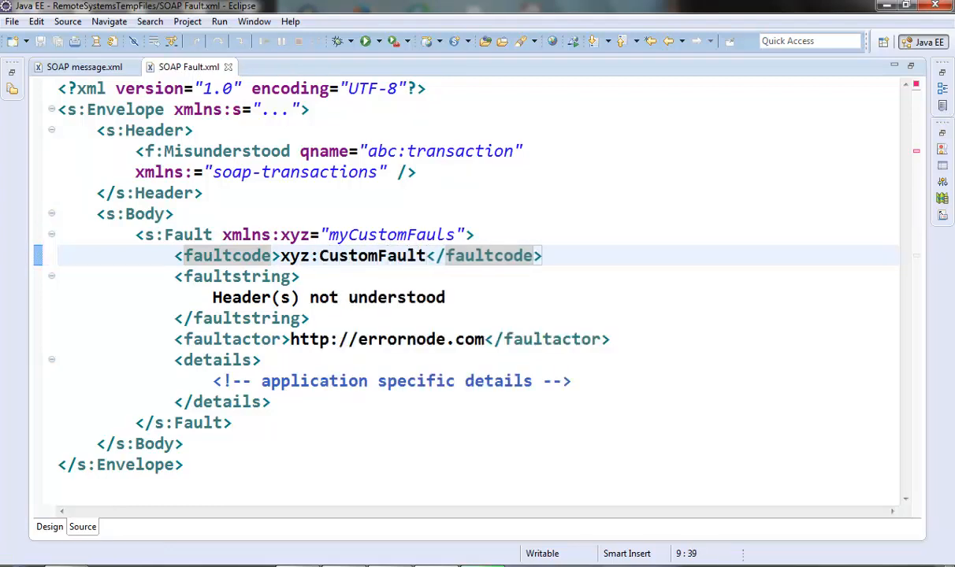